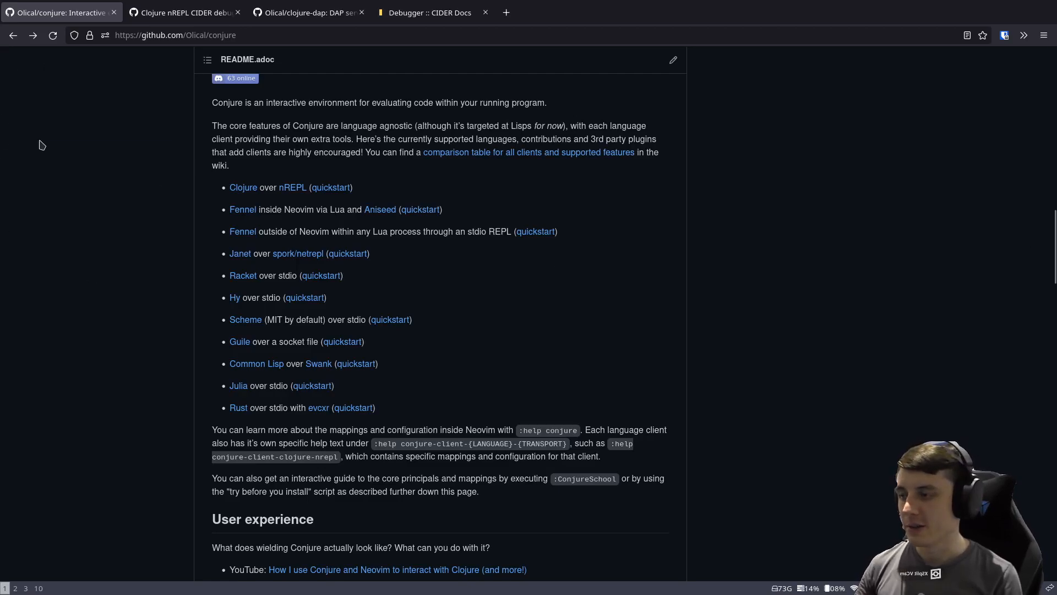
Step: Skim the Conjure README, then bring up the Olical/clojure-dap repository tab
{"action": "scroll", "scroll_direction": "up", "scroll_amount": 3}
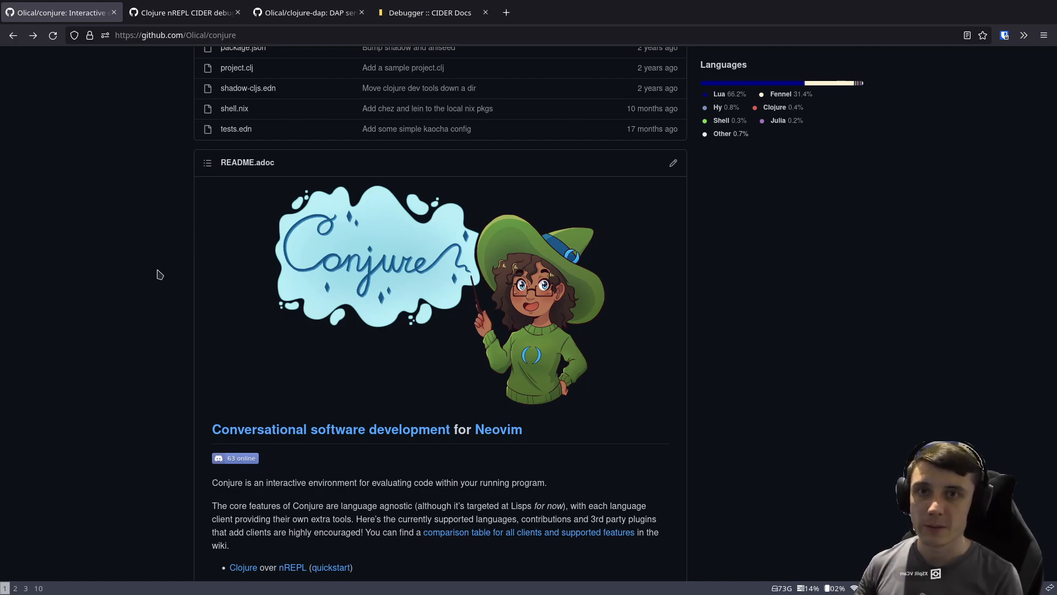
{"action": "mouse_move", "coordinate": [156, 247]}
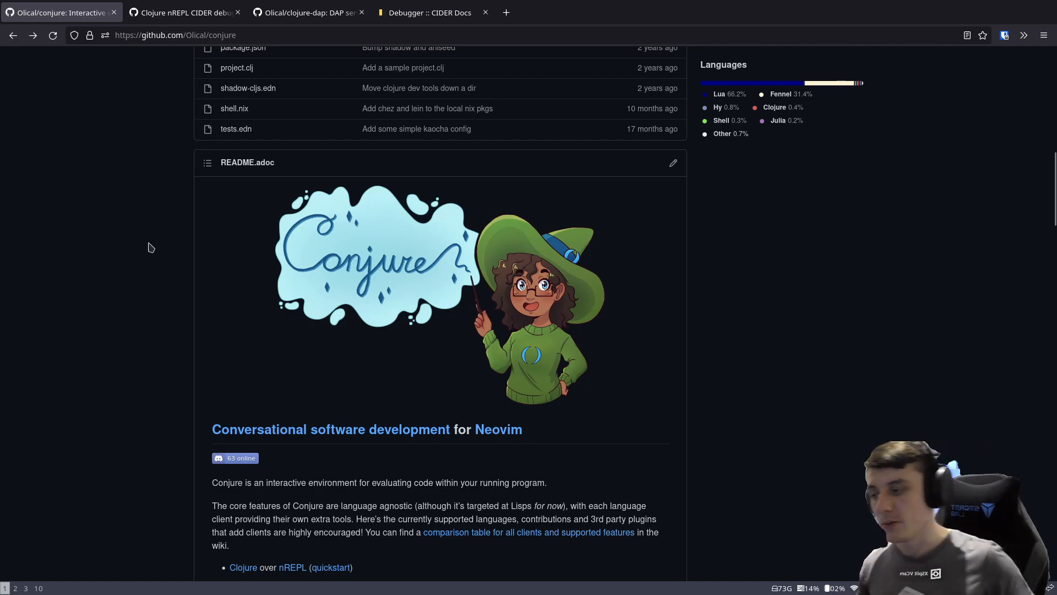
{"action": "scroll", "scroll_direction": "down", "scroll_amount": 3}
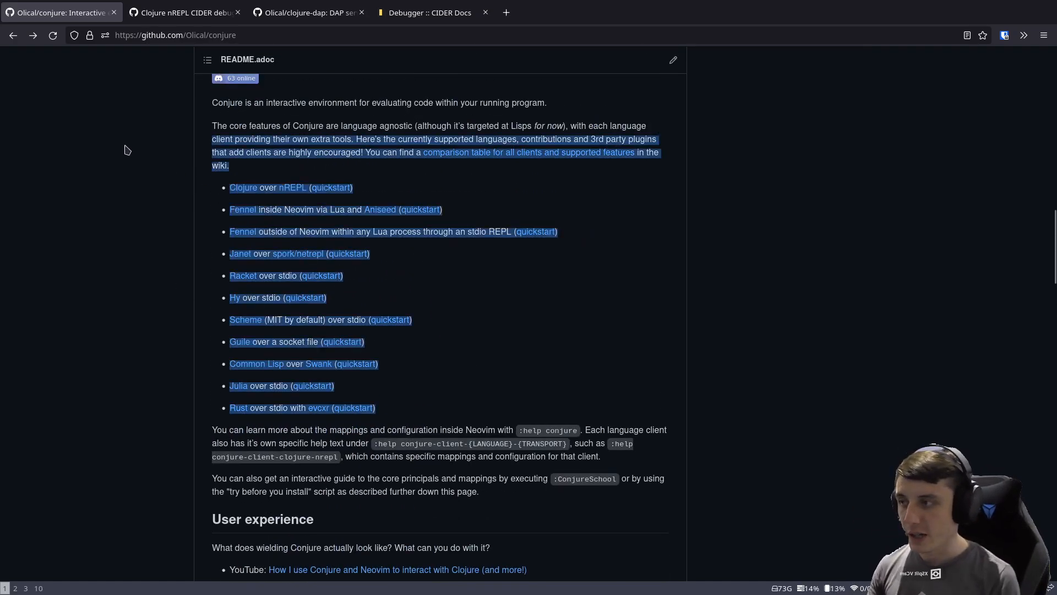
{"action": "left_click", "coordinate": [124, 149]}
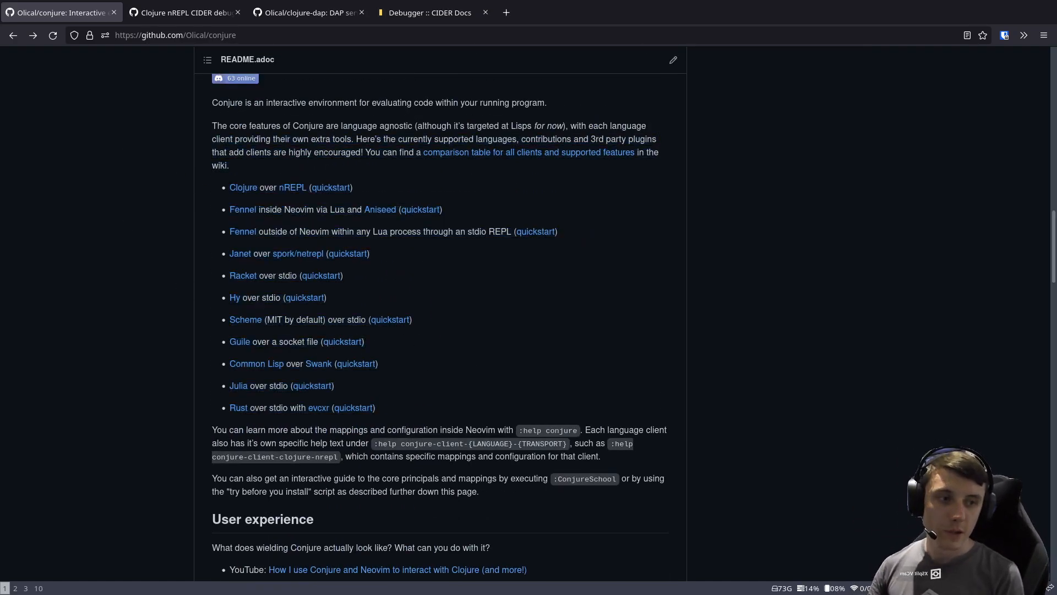
{"action": "mouse_move", "coordinate": [57, 209]}
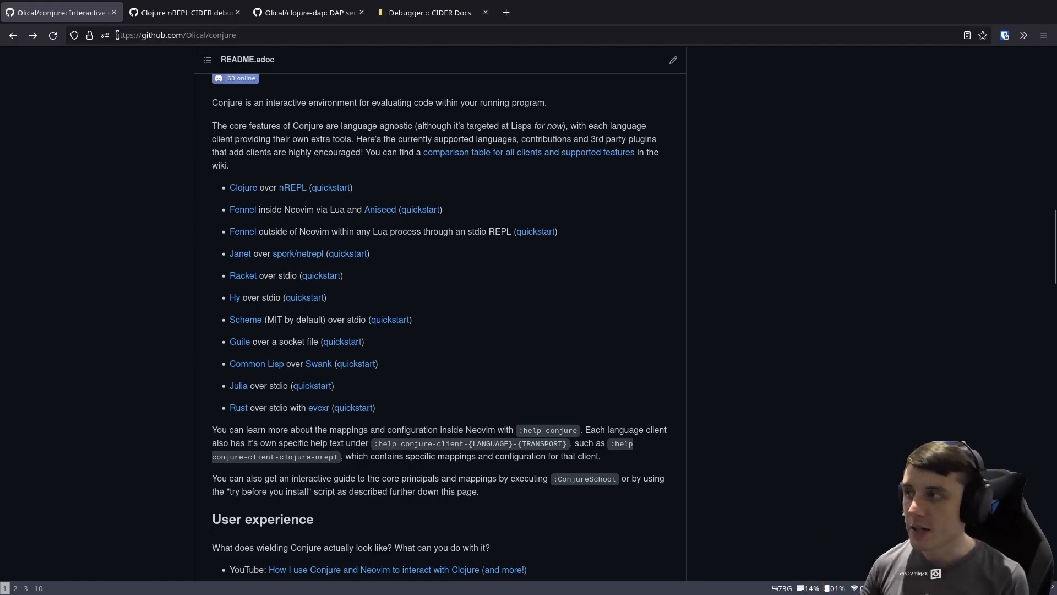
{"action": "left_click", "coordinate": [307, 12]}
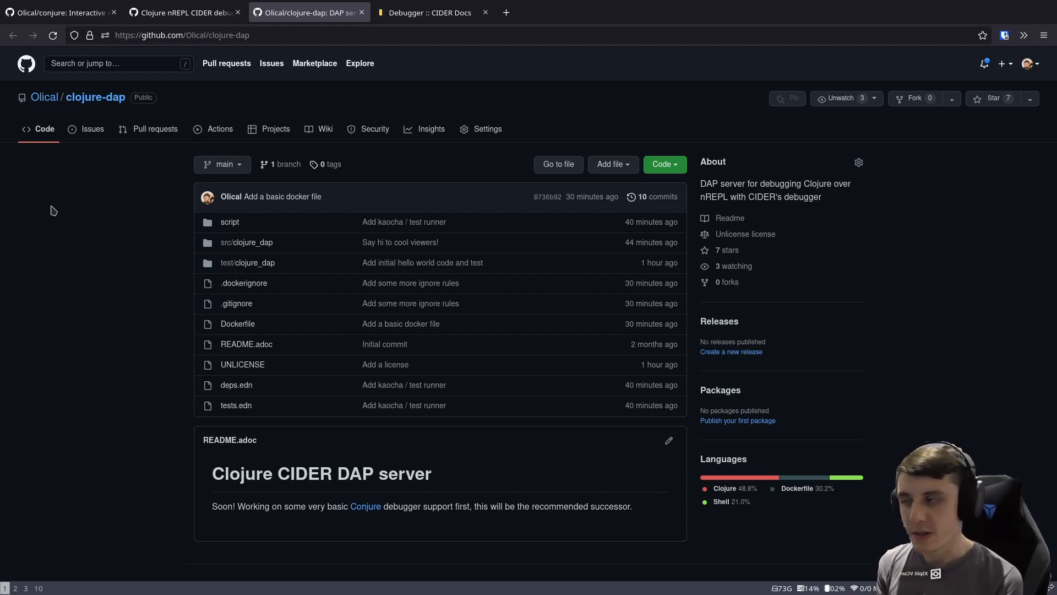
Step: Review the Clojure nREPL CIDER debugger wiki page and highlight the (+ a b) form in its #dbg example
{"action": "left_click", "coordinate": [182, 12]}
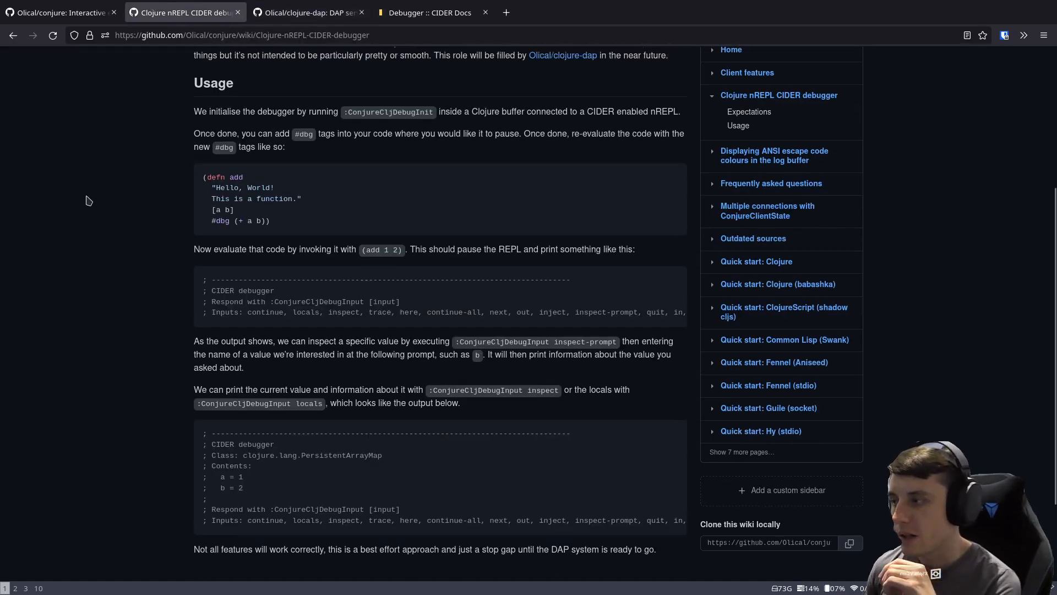
{"action": "scroll", "scroll_direction": "up", "scroll_amount": 3}
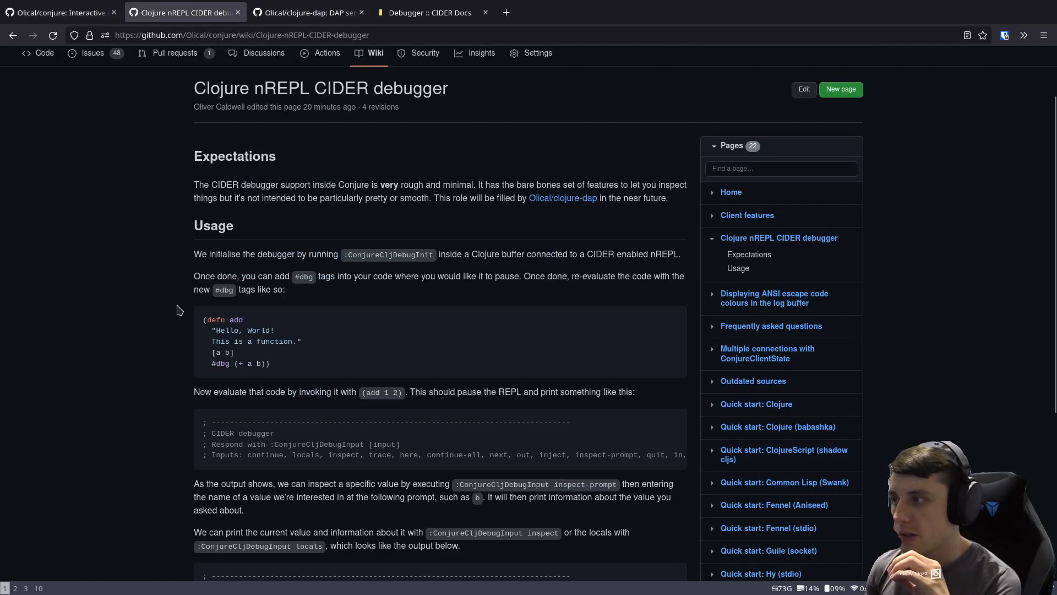
{"action": "scroll", "scroll_direction": "down", "scroll_amount": 3}
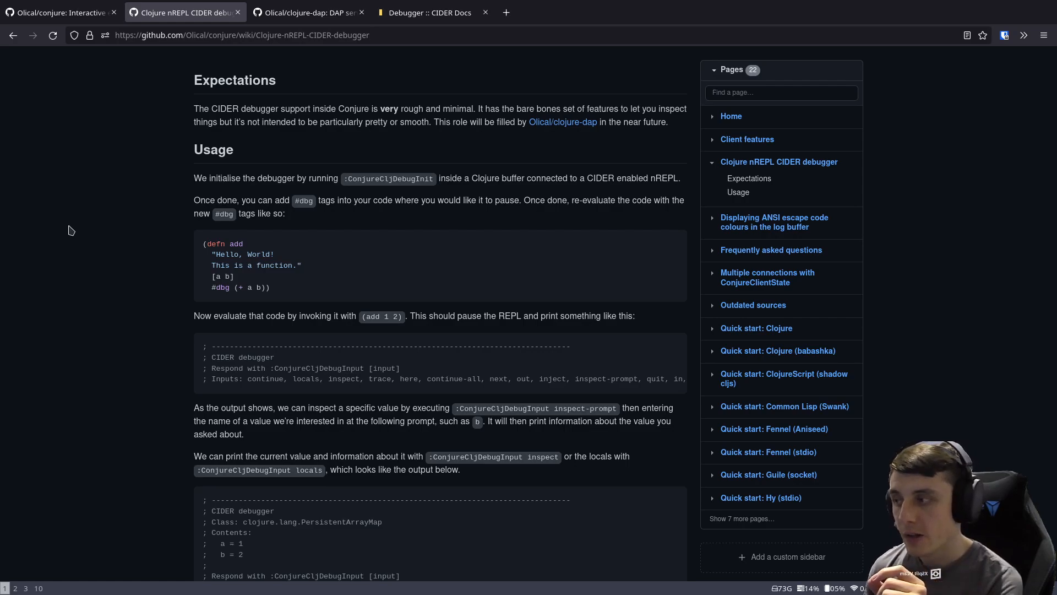
{"action": "mouse_move", "coordinate": [77, 241]}
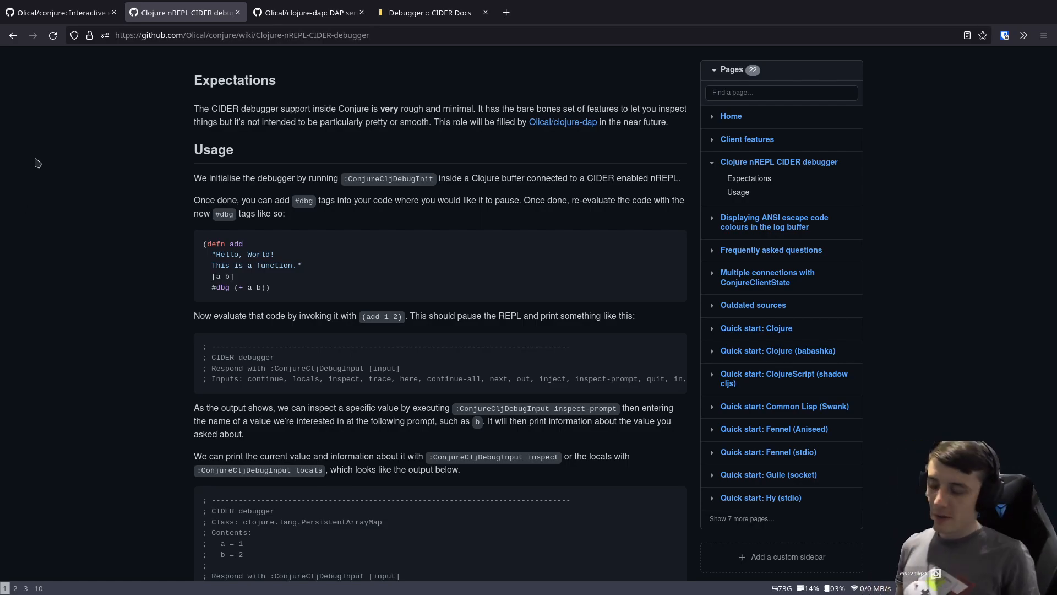
{"action": "mouse_move", "coordinate": [310, 425]}
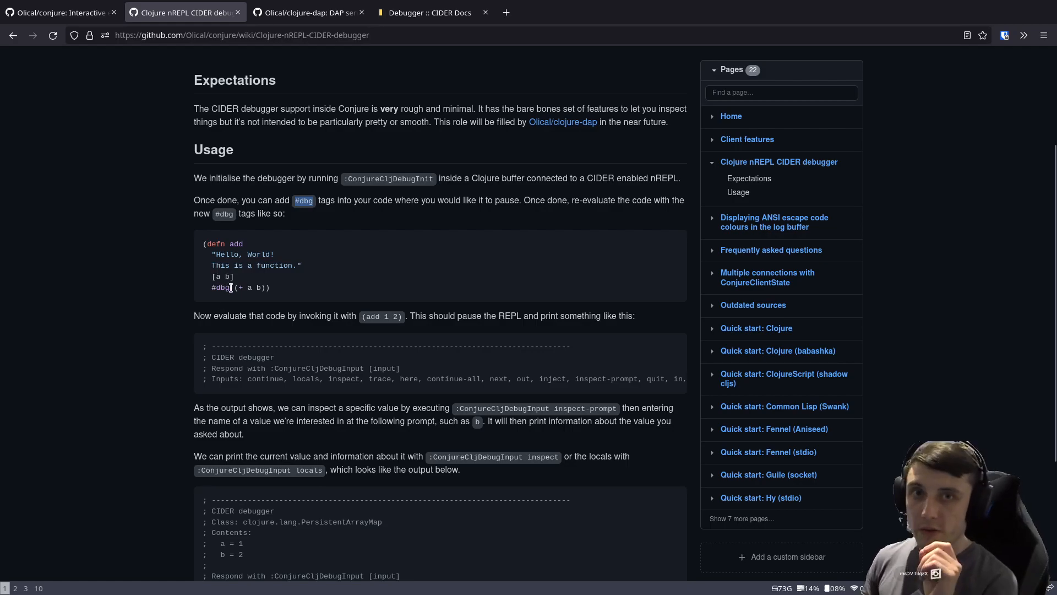
{"action": "mouse_move", "coordinate": [241, 299]}
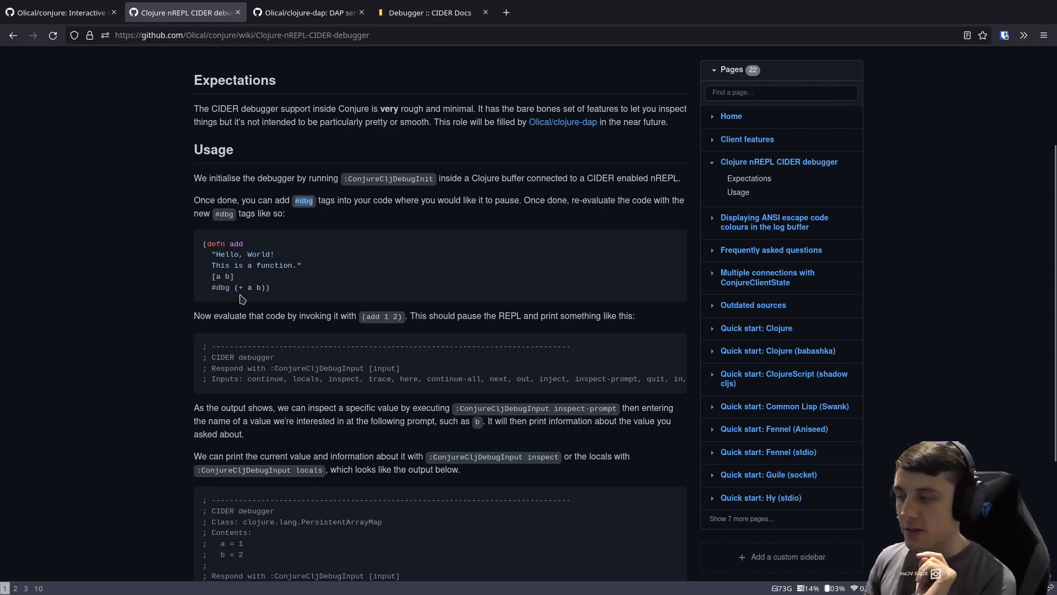
{"action": "mouse_move", "coordinate": [234, 293]}
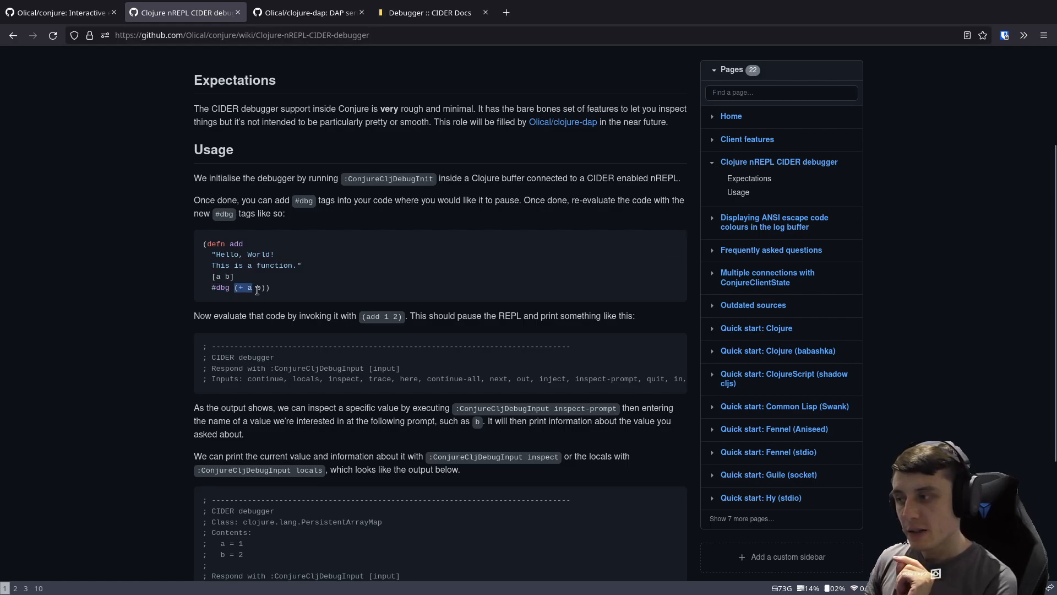
{"action": "double_click", "coordinate": [249, 287]}
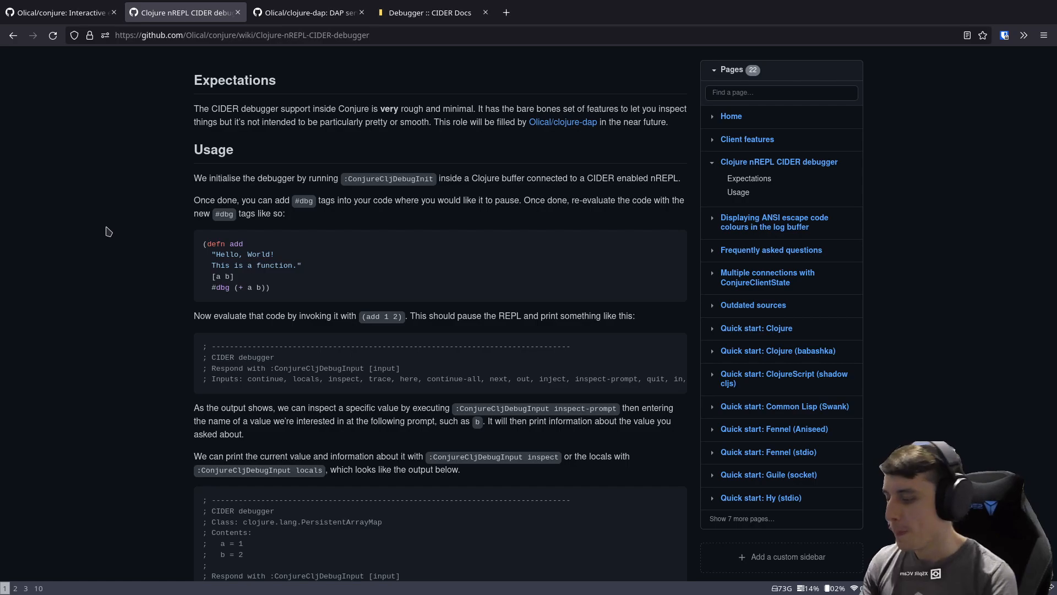
{"action": "scroll", "scroll_direction": "up", "scroll_amount": 3}
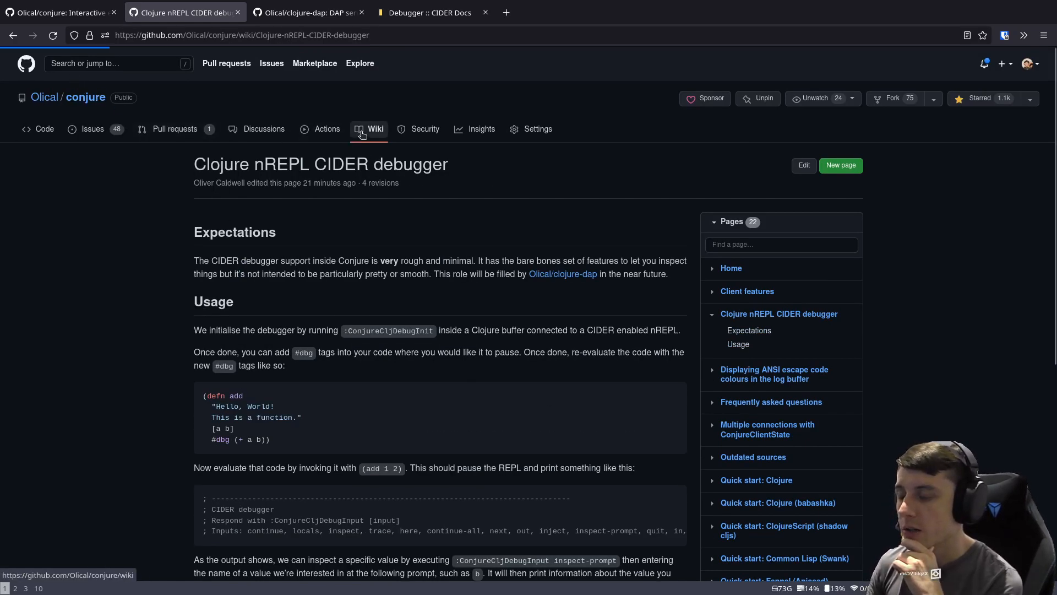
{"action": "left_click", "coordinate": [731, 267]}
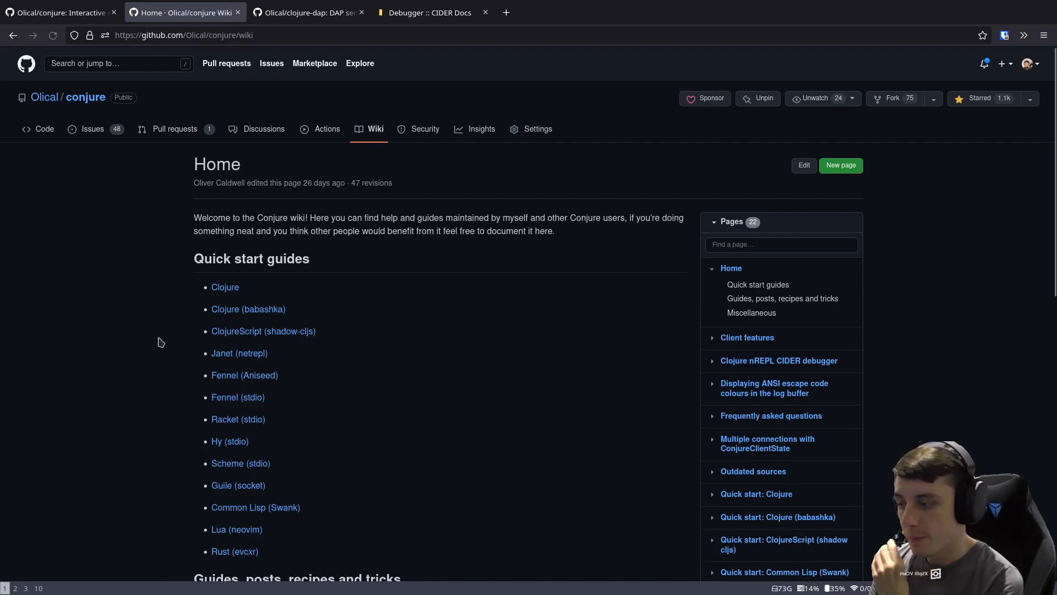
{"action": "scroll", "scroll_direction": "down", "scroll_amount": 3}
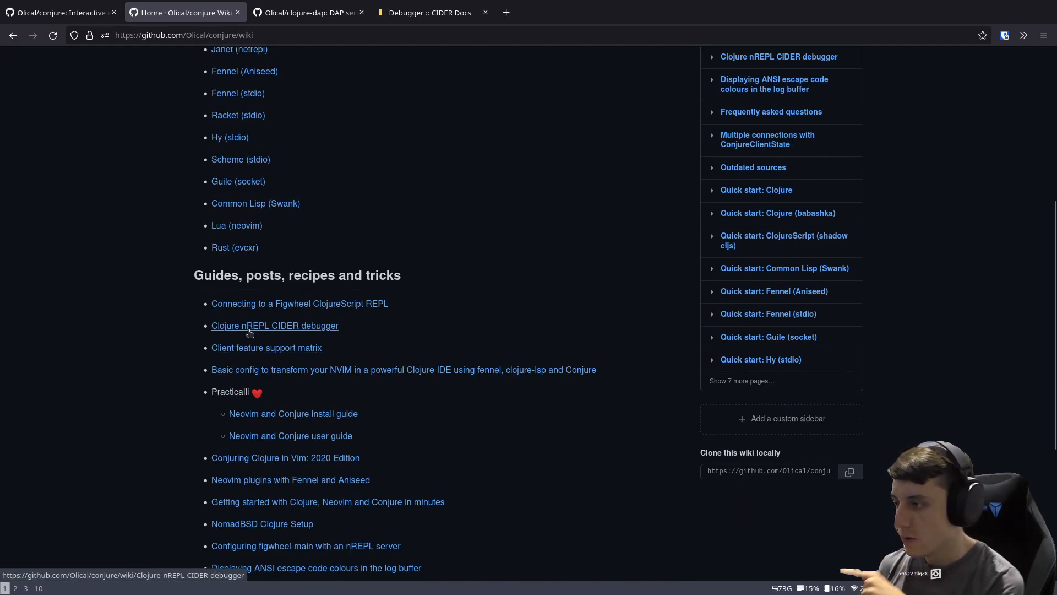
{"action": "left_click", "coordinate": [275, 326]}
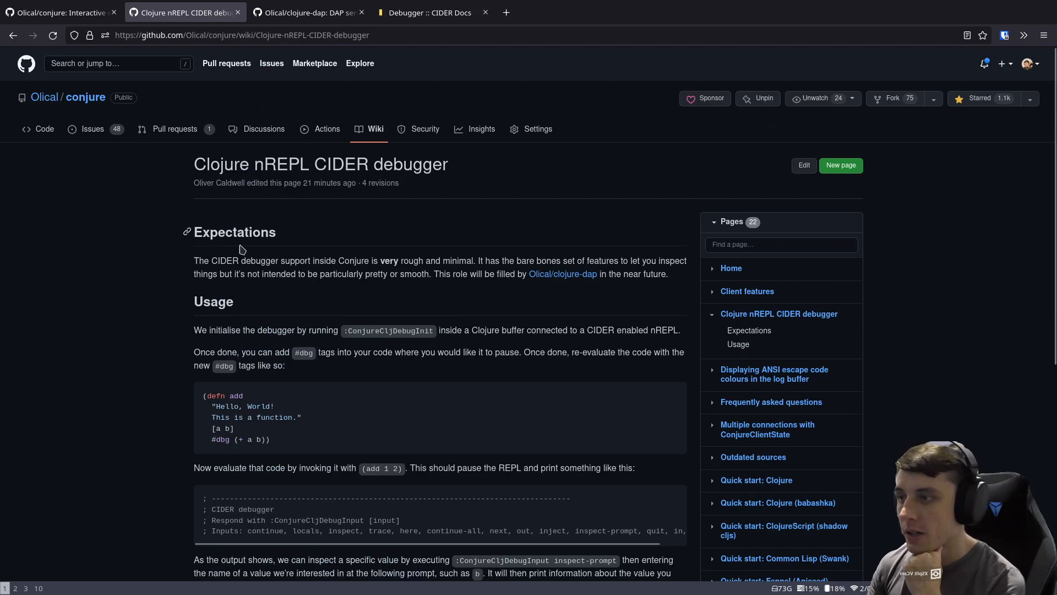
{"action": "scroll", "scroll_direction": "down", "scroll_amount": 3}
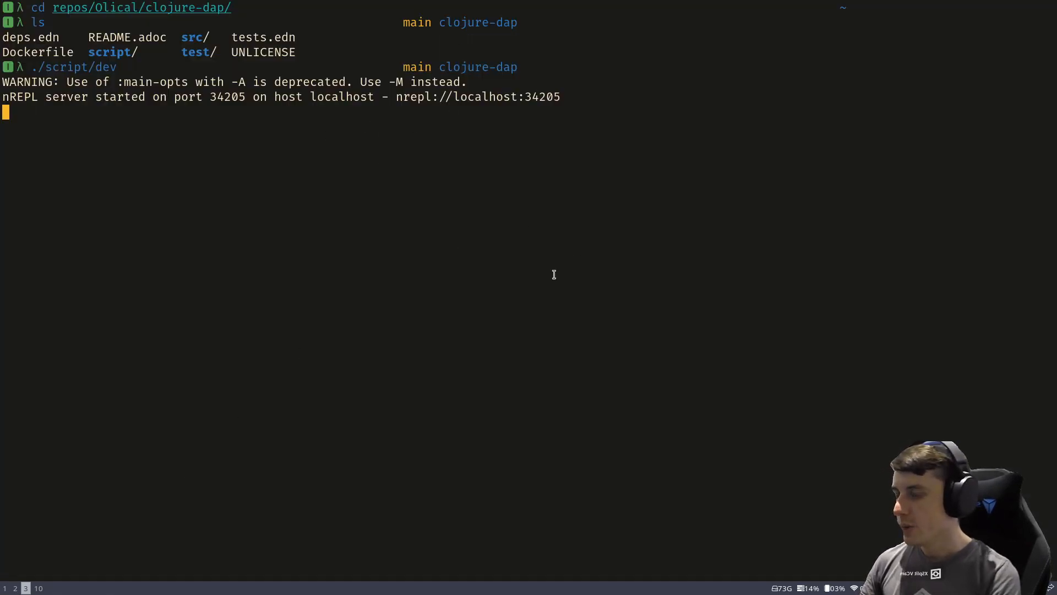
{"action": "mouse_move", "coordinate": [375, 34]}
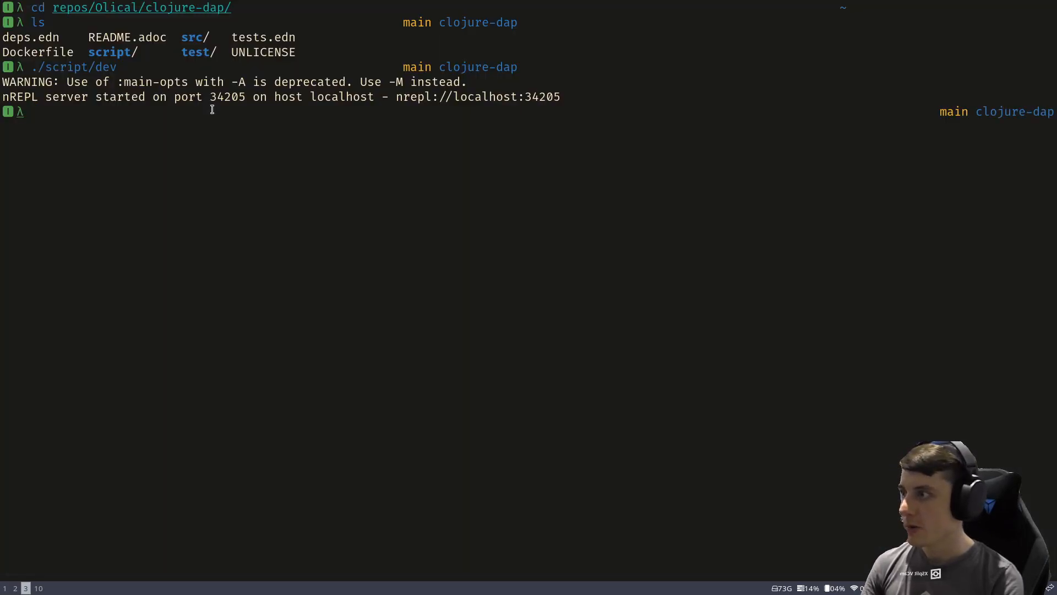
Step: Restart the clojure-dap dev script with ./script/dev after stopping the nREPL on port 34205
{"action": "type", "text": "./script/dev"}
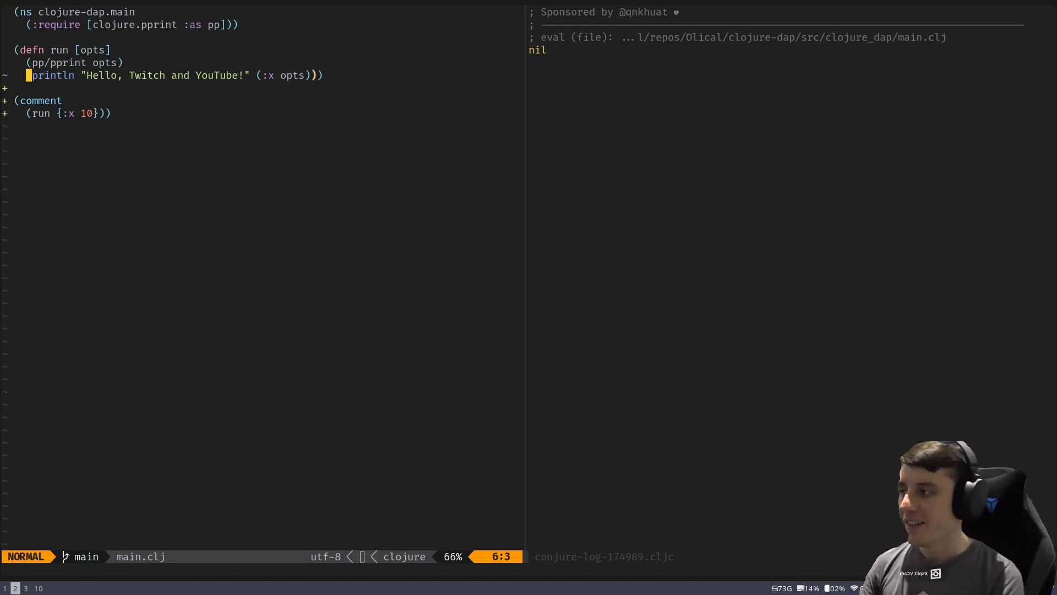
Step: Evaluate (run {:x 10}) so Conjure logs {:x 10} and Hello, Twitch and YouTube! 10
{"action": "key", "text": "v"}
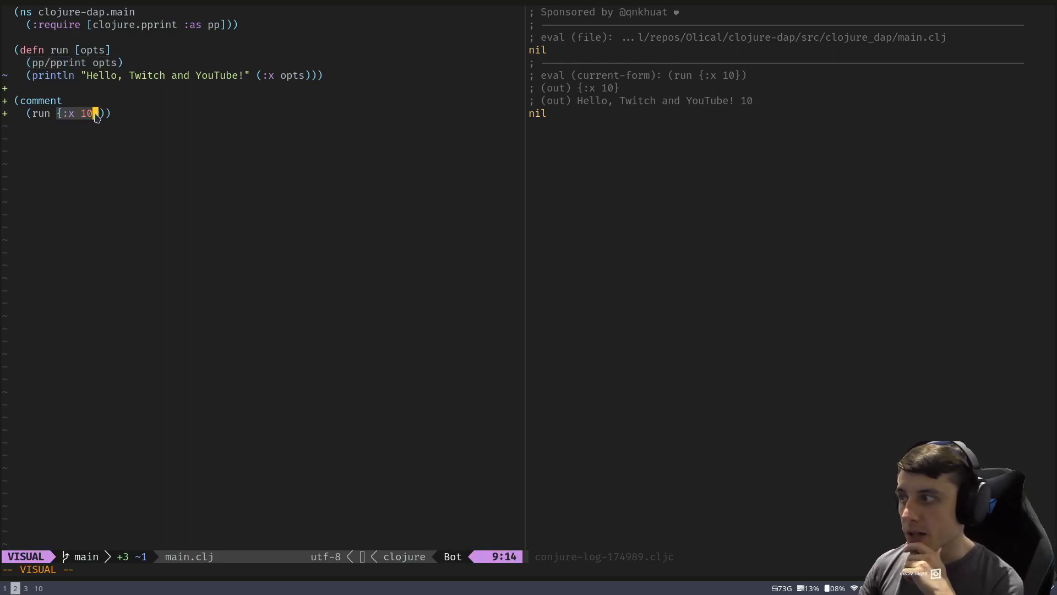
{"action": "mouse_move", "coordinate": [580, 108]}
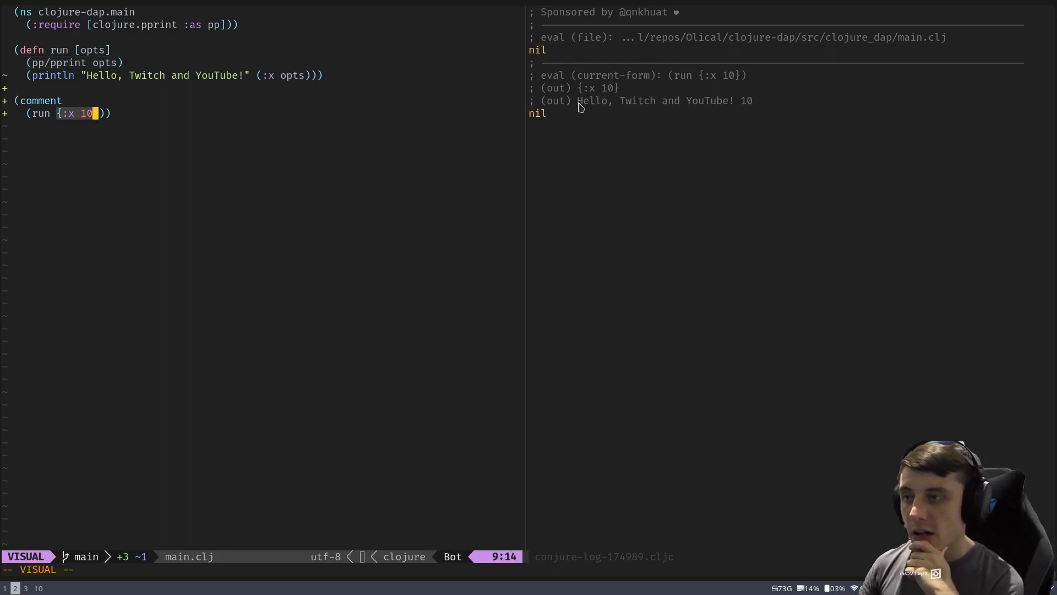
{"action": "key", "text": "Escape"}
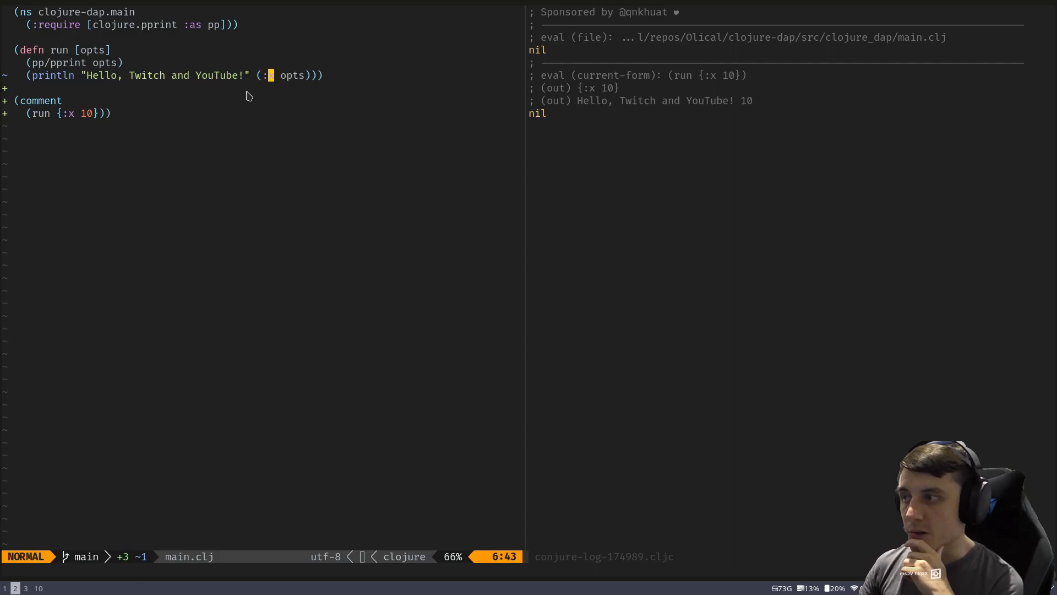
{"action": "key", "text": "v"}
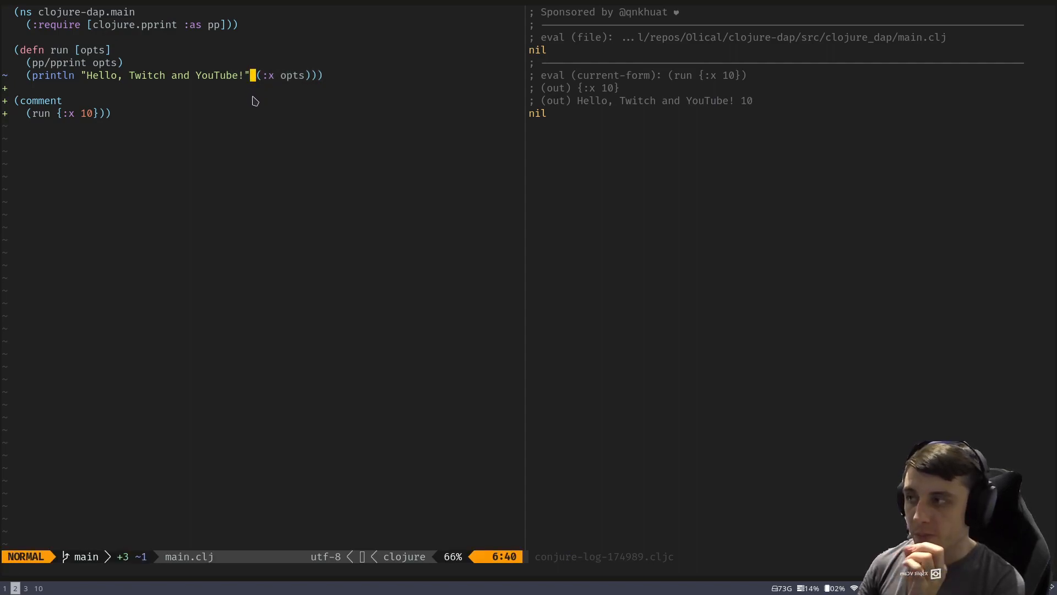
{"action": "mouse_move", "coordinate": [261, 131]}
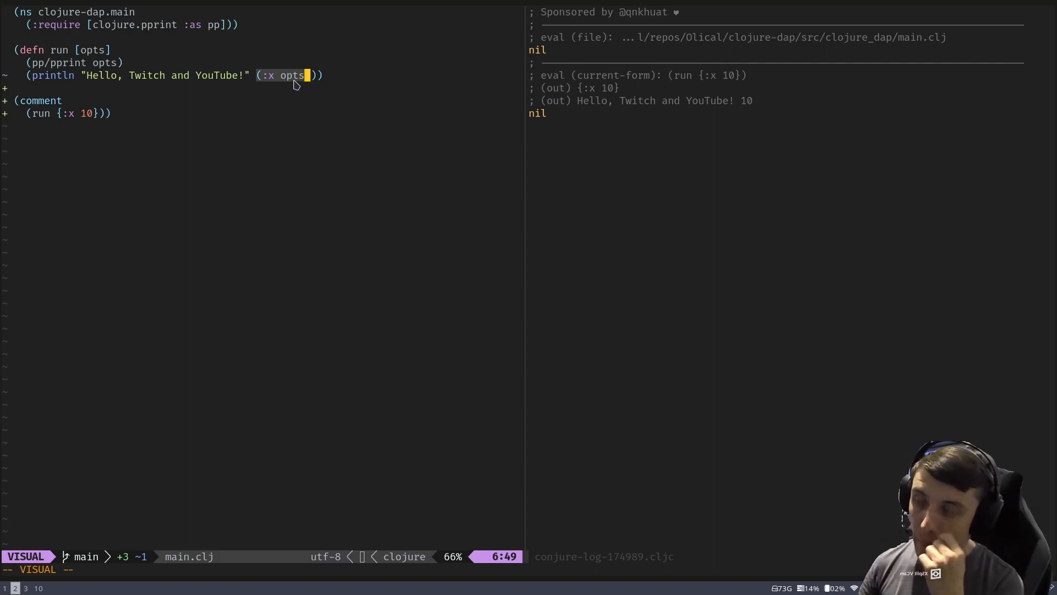
{"action": "key", "text": "Escape"}
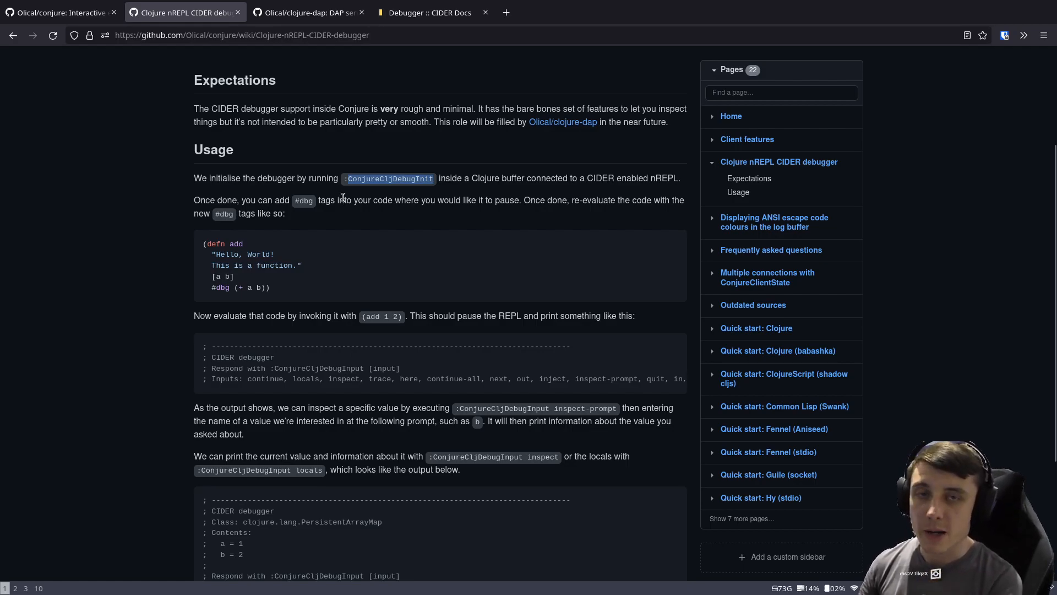
{"action": "mouse_move", "coordinate": [198, 240]}
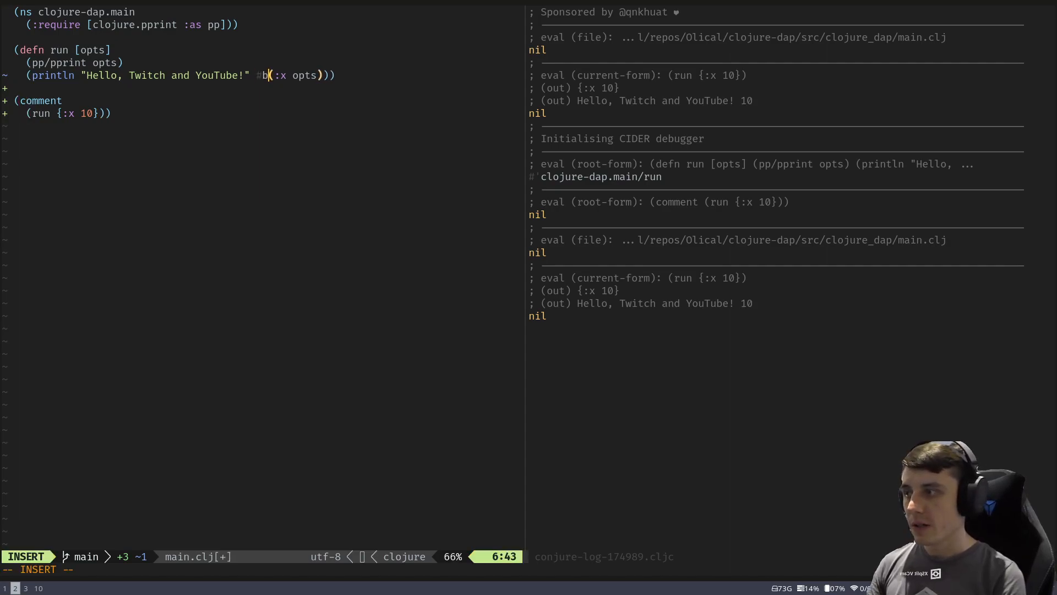
Step: Add #break before (:x opts) and re-run so the CIDER debugger pauses awaiting input
{"action": "key", "text": "Escape"}
{"action": "type", "text": ":ConjureCljDebugInput"}
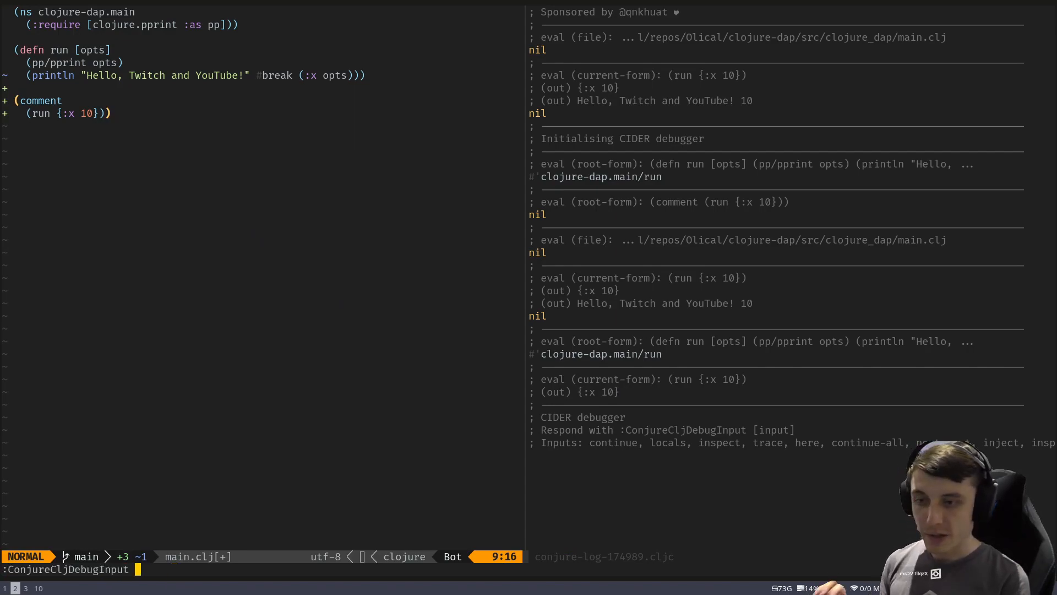
{"action": "mouse_move", "coordinate": [568, 434]}
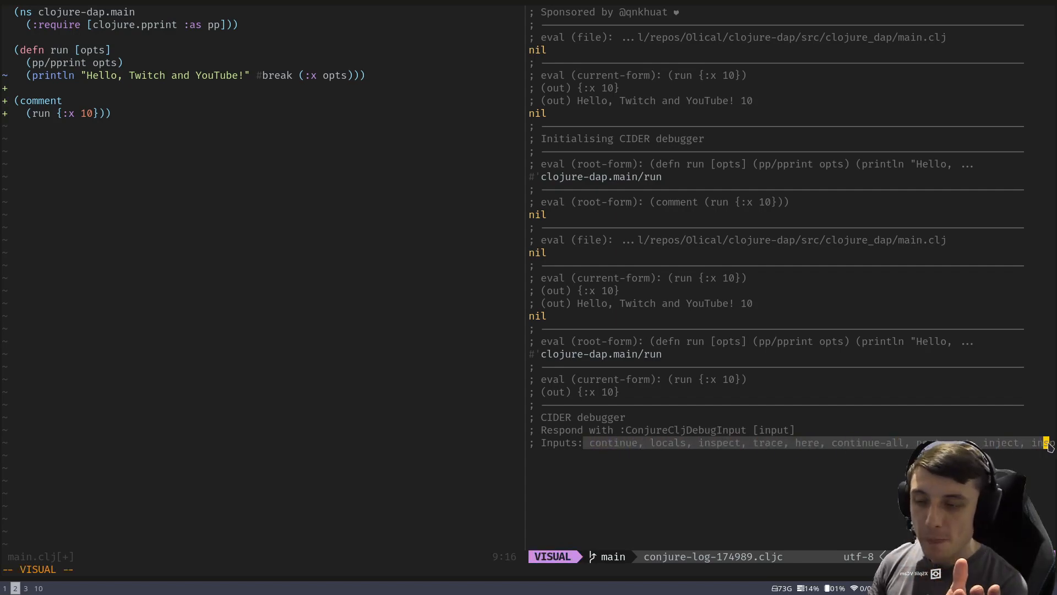
Step: Request locals via :ConjureCljDebugInput and highlight opts = { :x 10 } in the Conjure log
{"action": "key", "text": "Escape"}
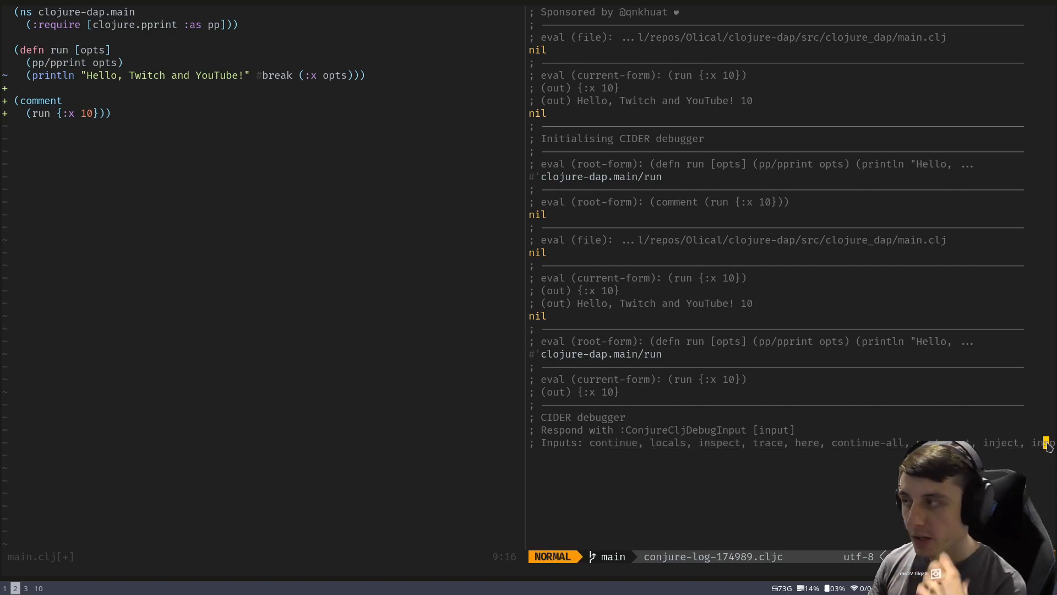
{"action": "left_click", "coordinate": [101, 113]}
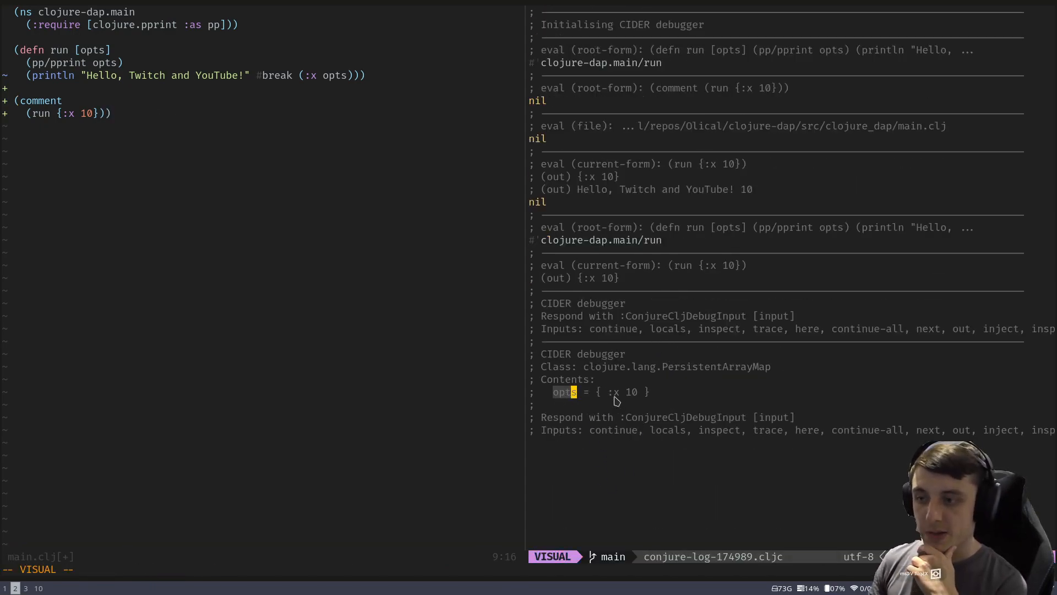
{"action": "key", "text": "Escape"}
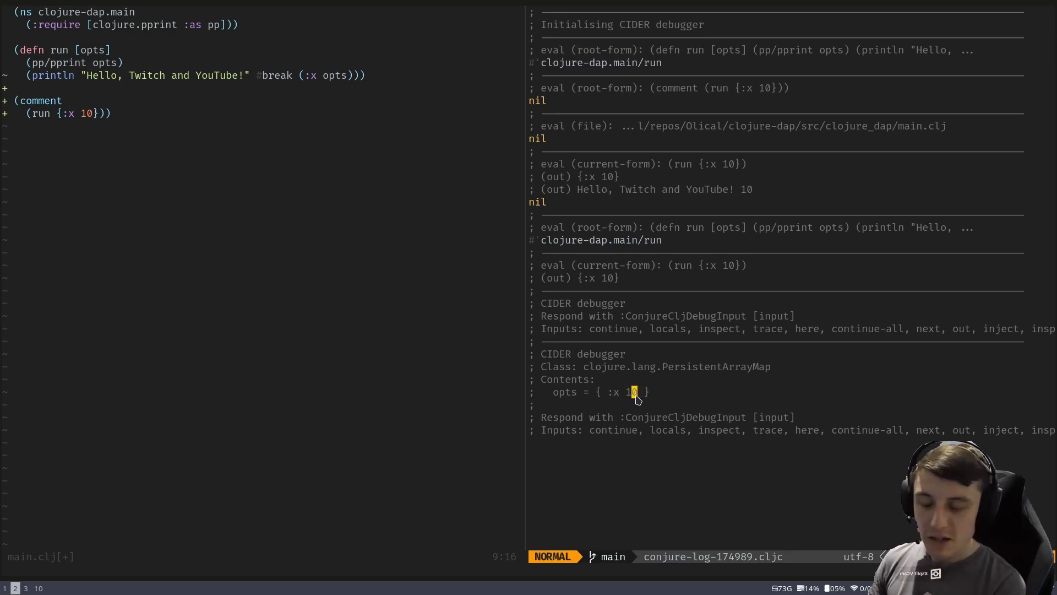
{"action": "key", "text": "v"}
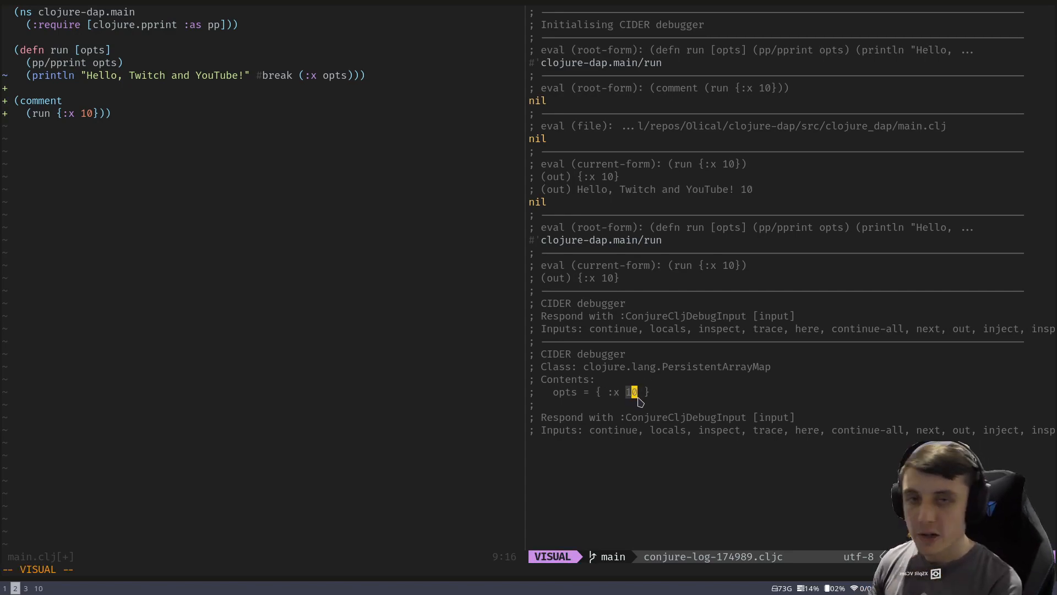
{"action": "mouse_move", "coordinate": [642, 418]}
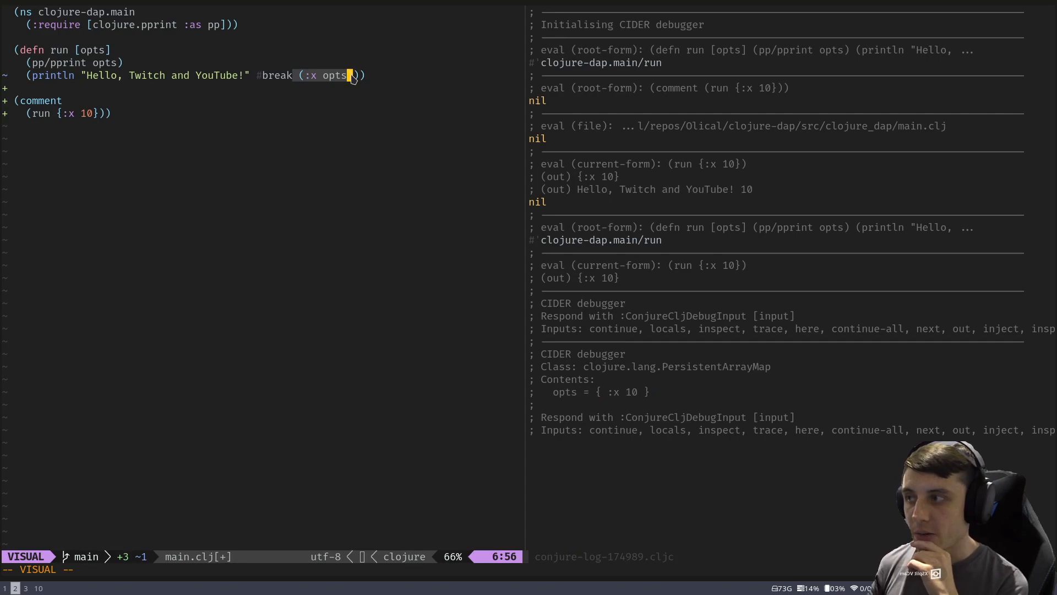
Step: Inject 20 for (:x opts) so run resumes and prints Hello, Twitch and YouTube! 20
{"action": "key", "text": "Escape"}
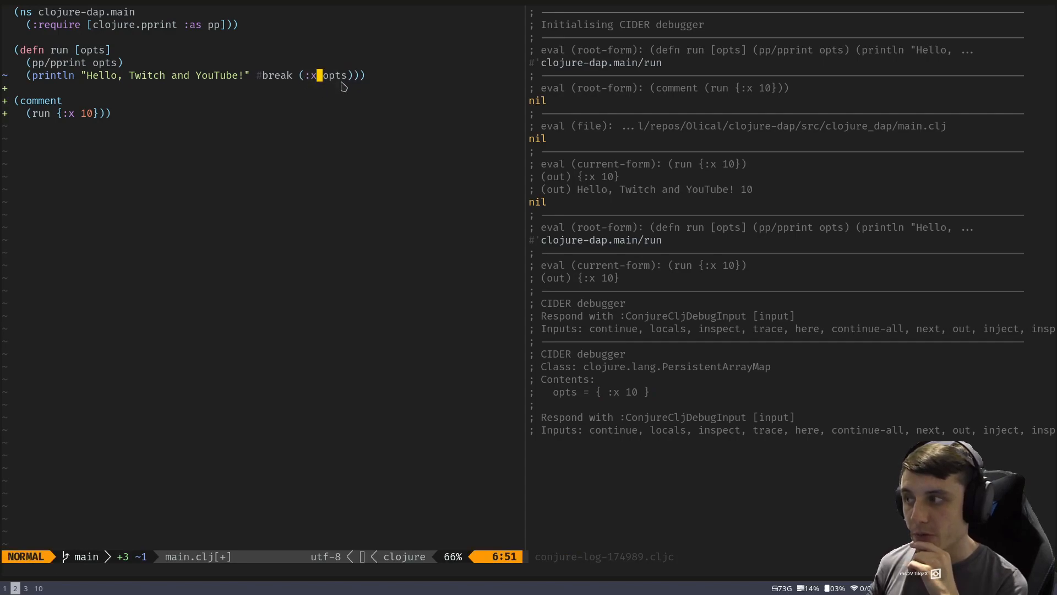
{"action": "key", "text": "v"}
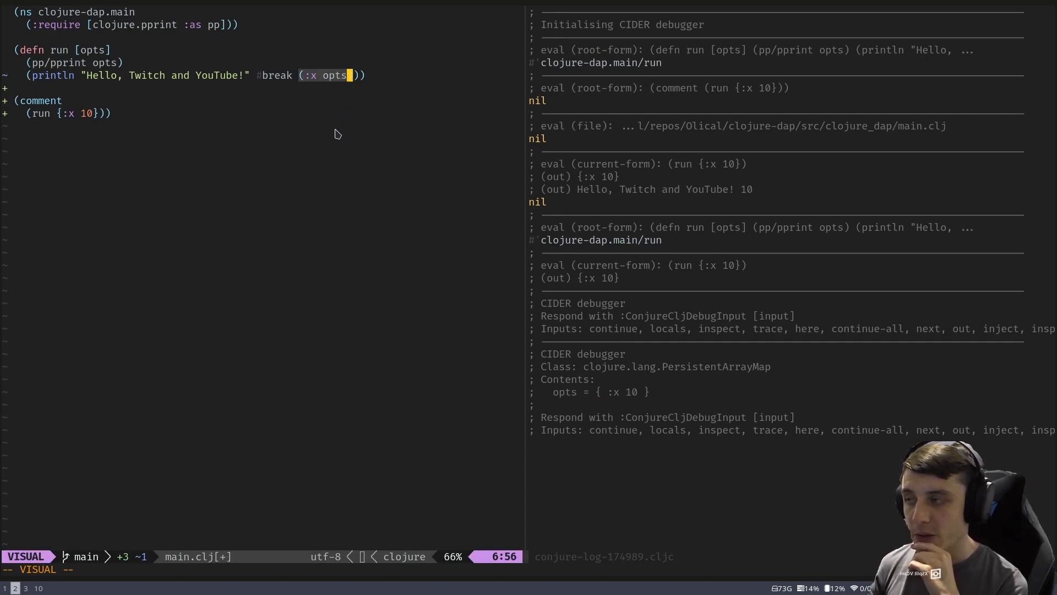
{"action": "key", "text": "Escape"}
{"action": "type", "text": ":ConjureCljDebugInput inject"}
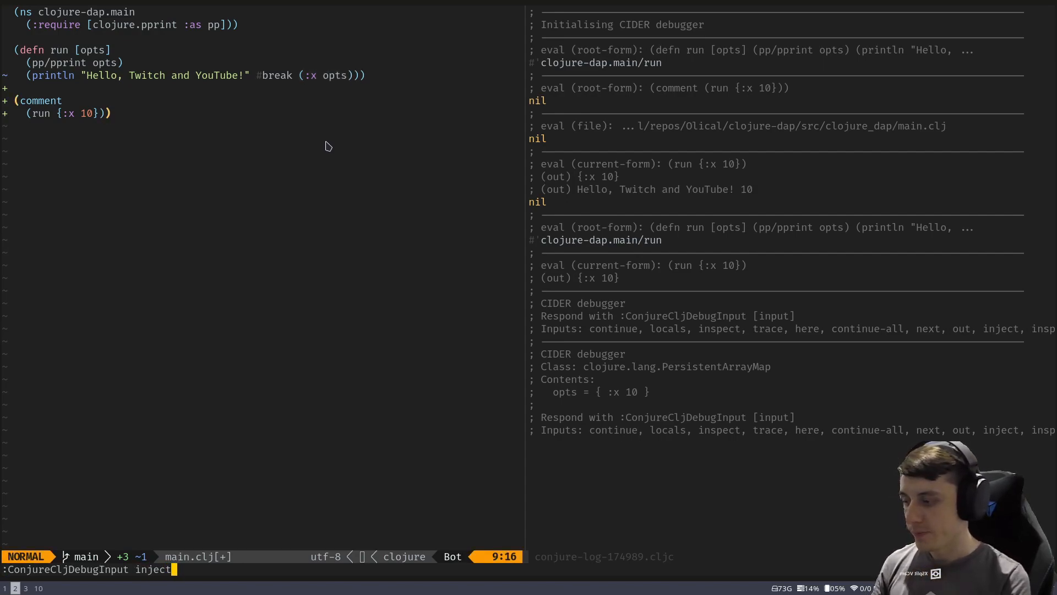
{"action": "key", "text": "Return"}
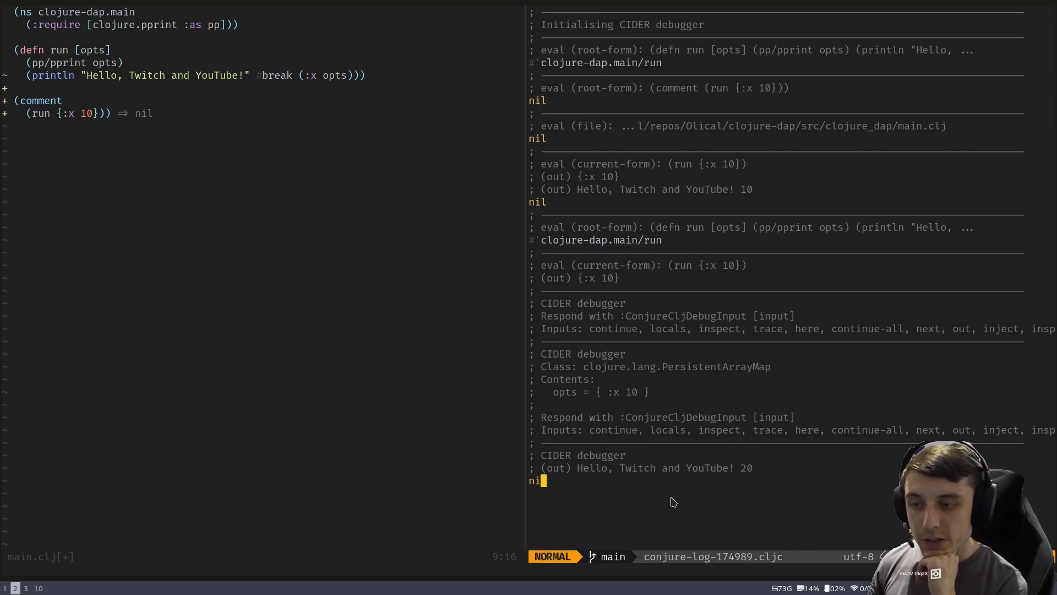
{"action": "mouse_move", "coordinate": [541, 284]}
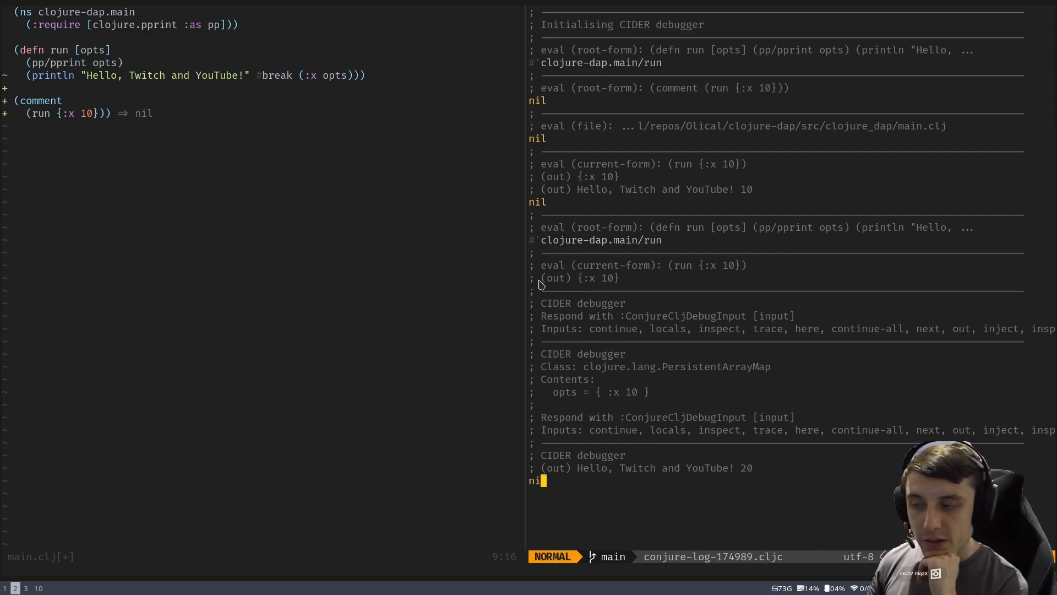
{"action": "key", "text": "v"}
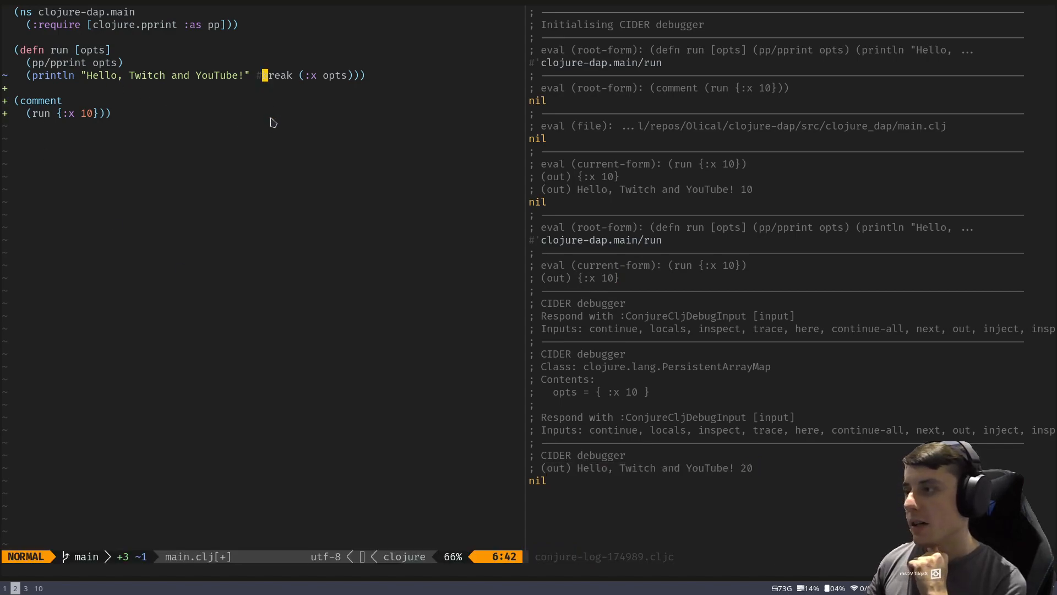
Step: Experiment with extra #dbg/#break tags on the println line before removing them and saving main.clj
{"action": "type", "text": "dbg"}
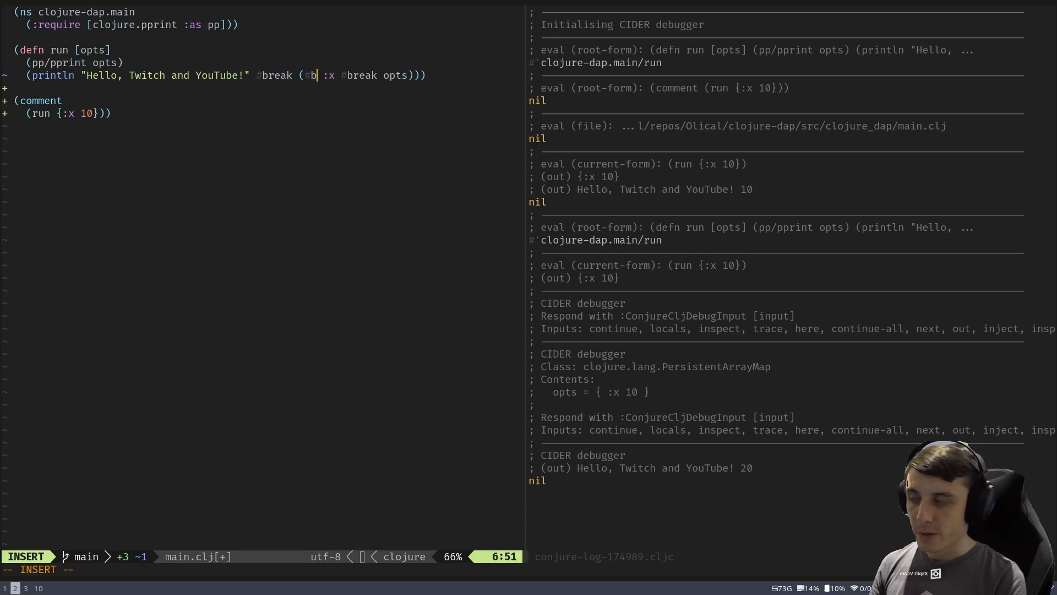
{"action": "key", "text": "Escape"}
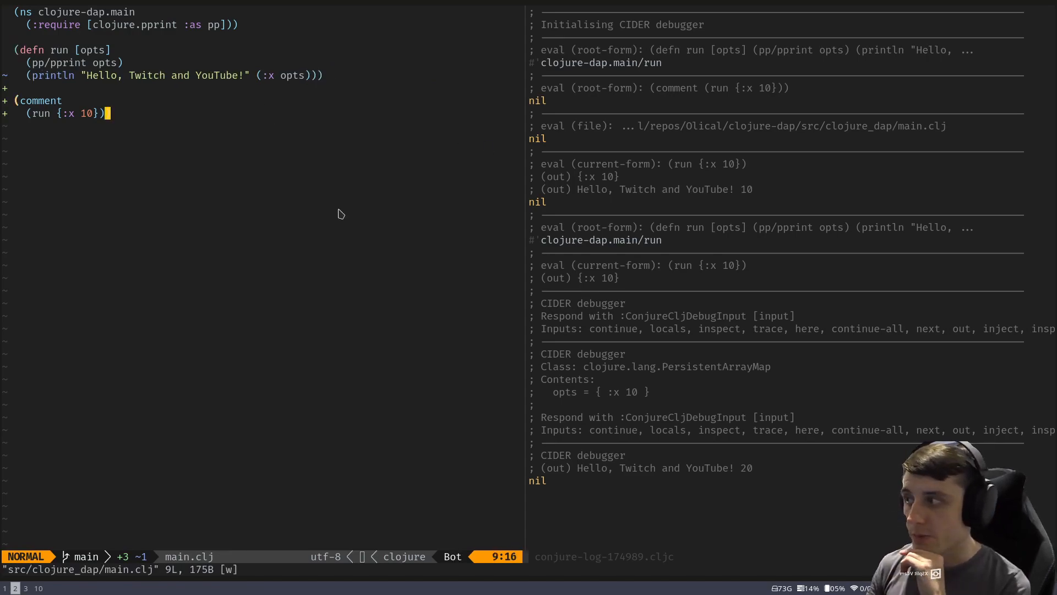
{"action": "mouse_move", "coordinate": [200, 129]}
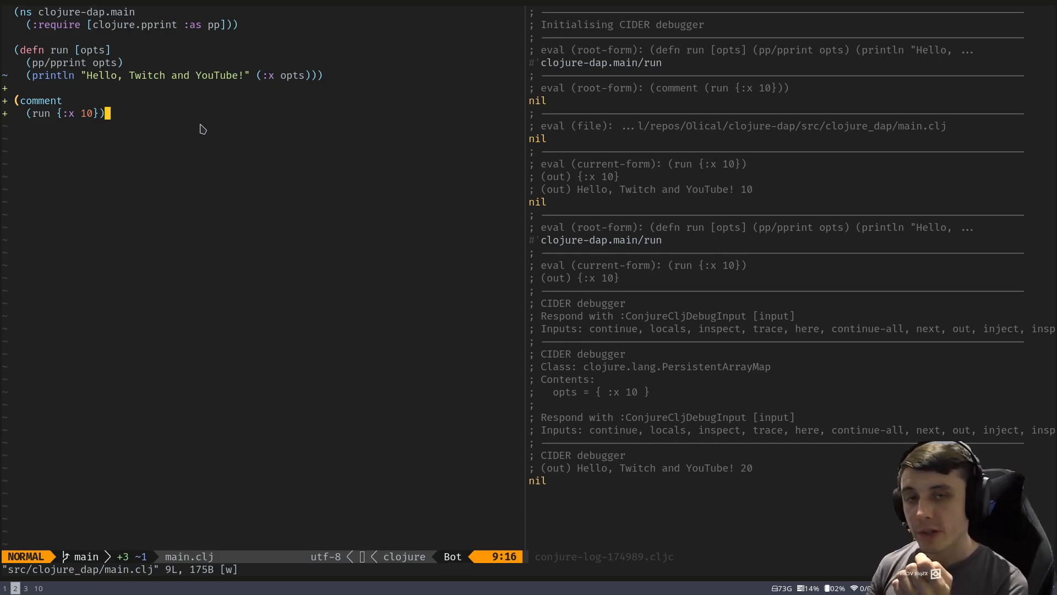
{"action": "mouse_move", "coordinate": [226, 124]}
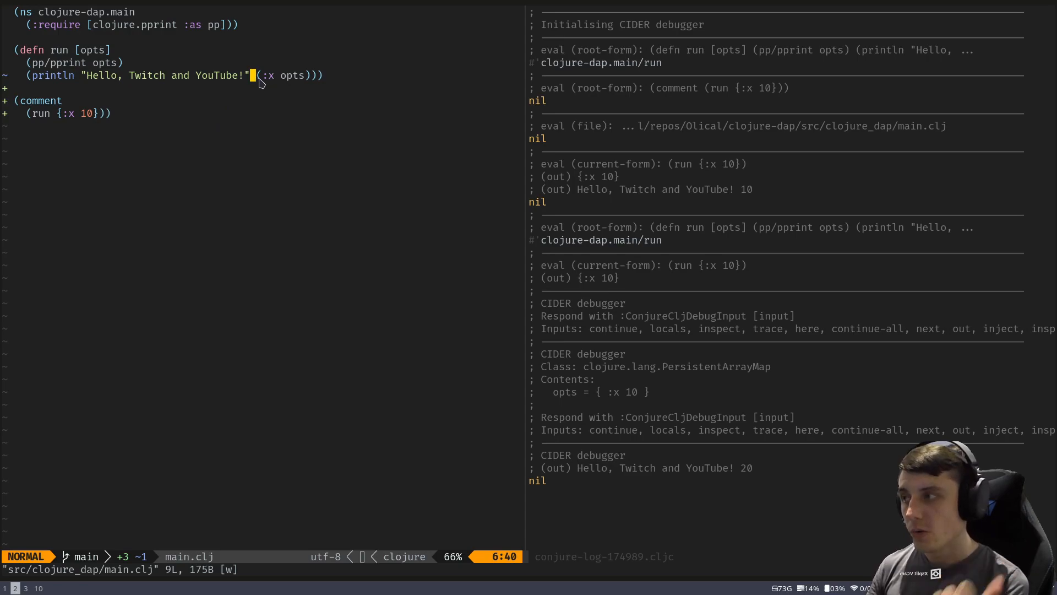
{"action": "mouse_move", "coordinate": [283, 111]}
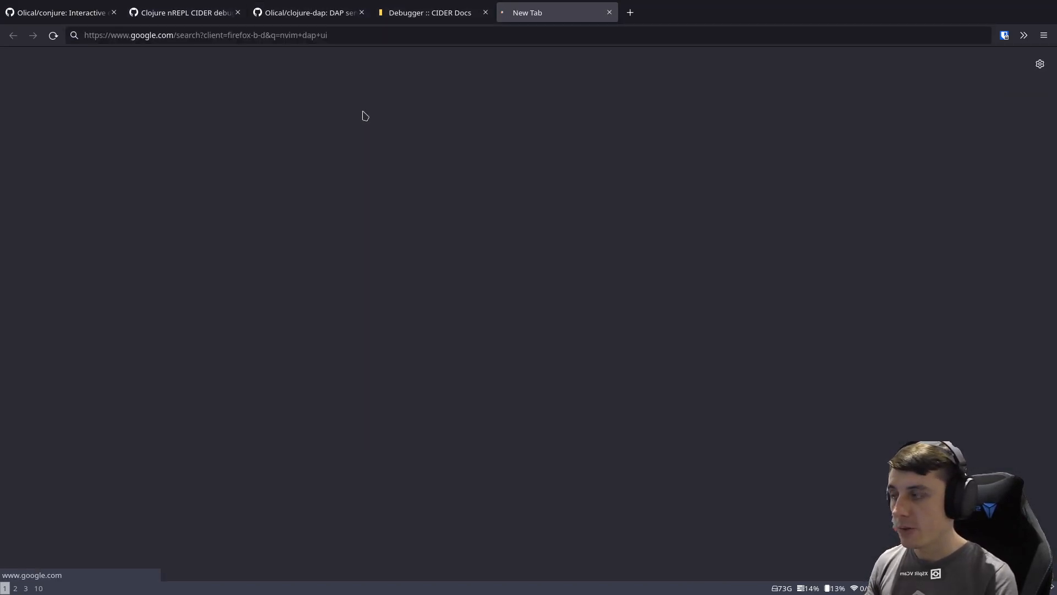
Step: Show the rcarriga/nvim-dap-ui repository README at its Introduction screenshot of the debugging UI
{"action": "left_click", "coordinate": [307, 13]}
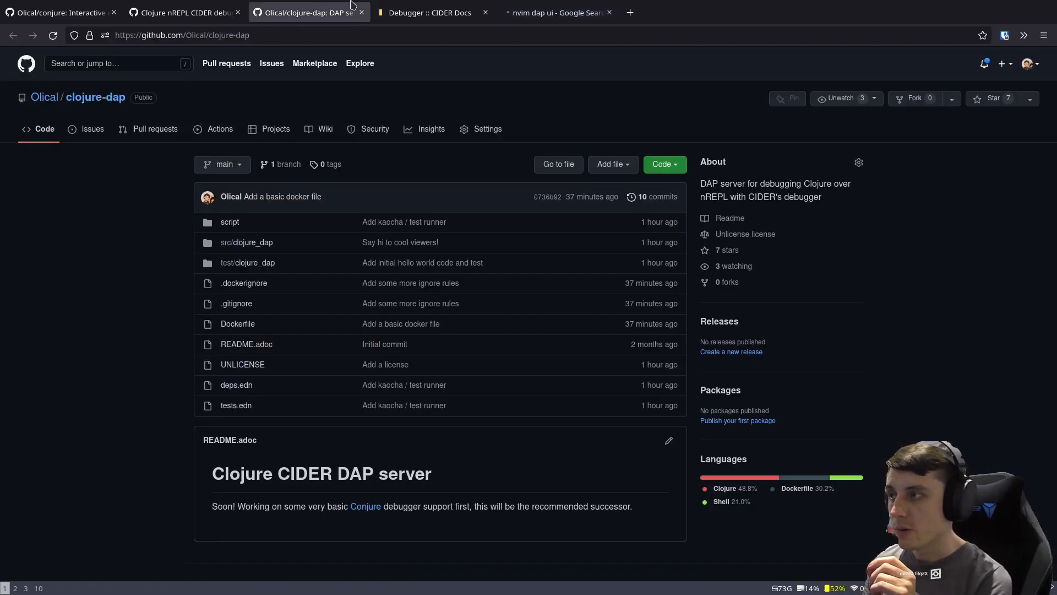
{"action": "left_click", "coordinate": [553, 12]}
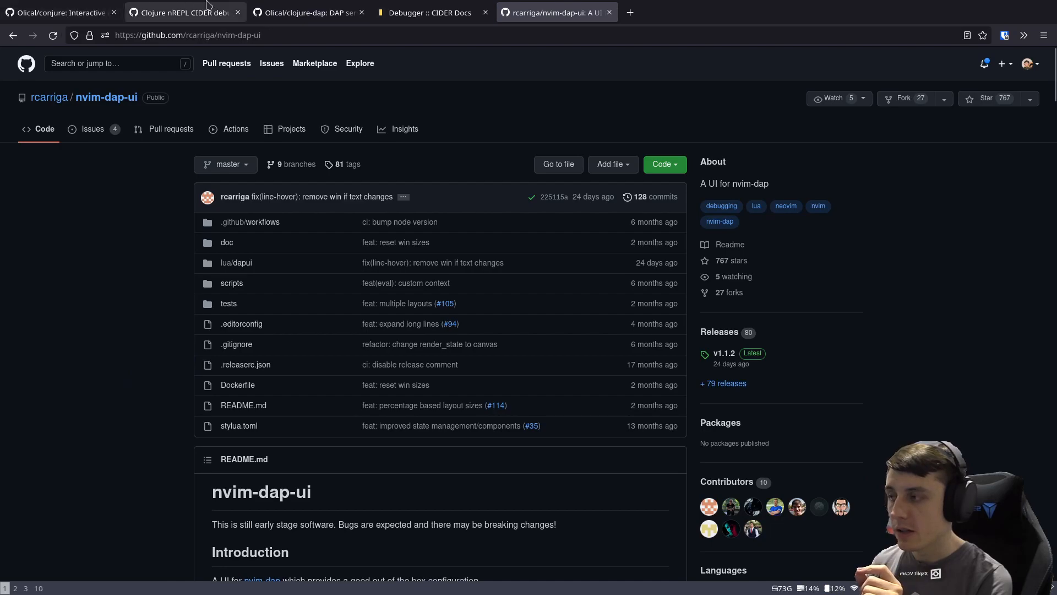
{"action": "scroll", "scroll_direction": "down", "scroll_amount": 3}
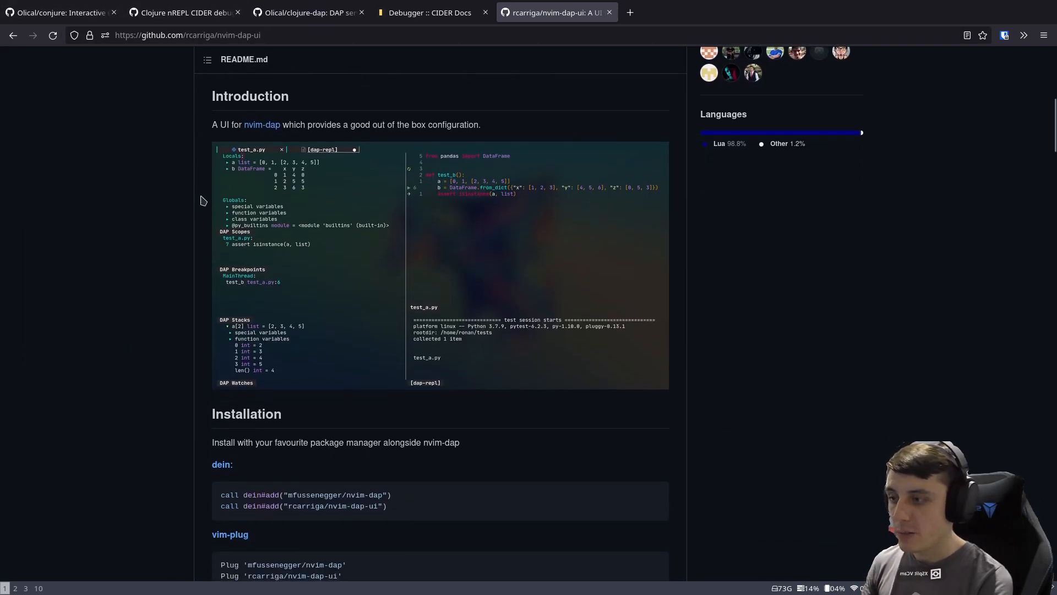
{"action": "left_click", "coordinate": [438, 263]}
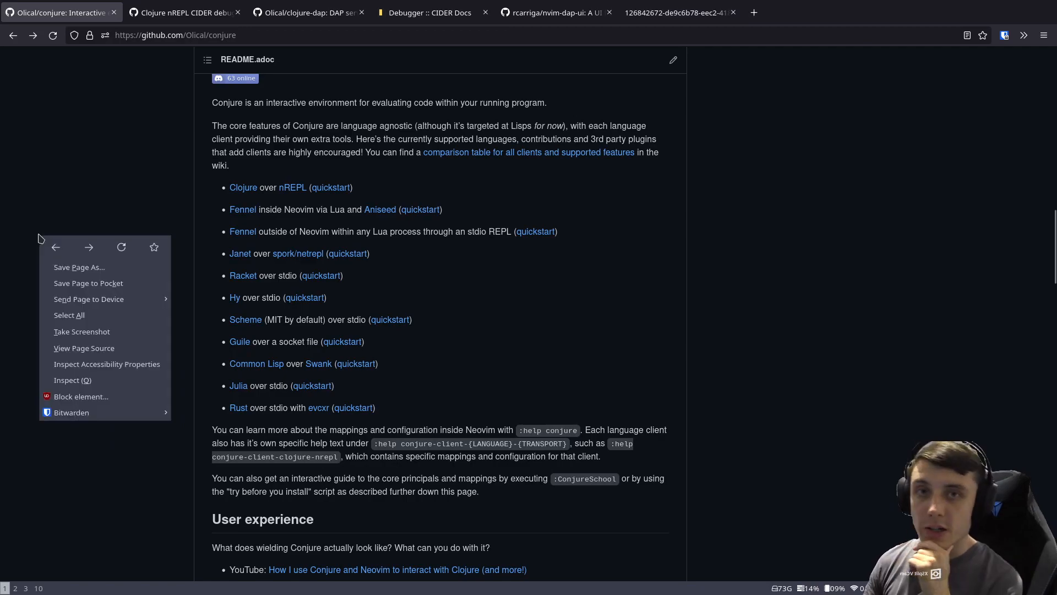
Step: Dismiss the context menu over the Conjure README's supported languages list
{"action": "left_click", "coordinate": [61, 270]}
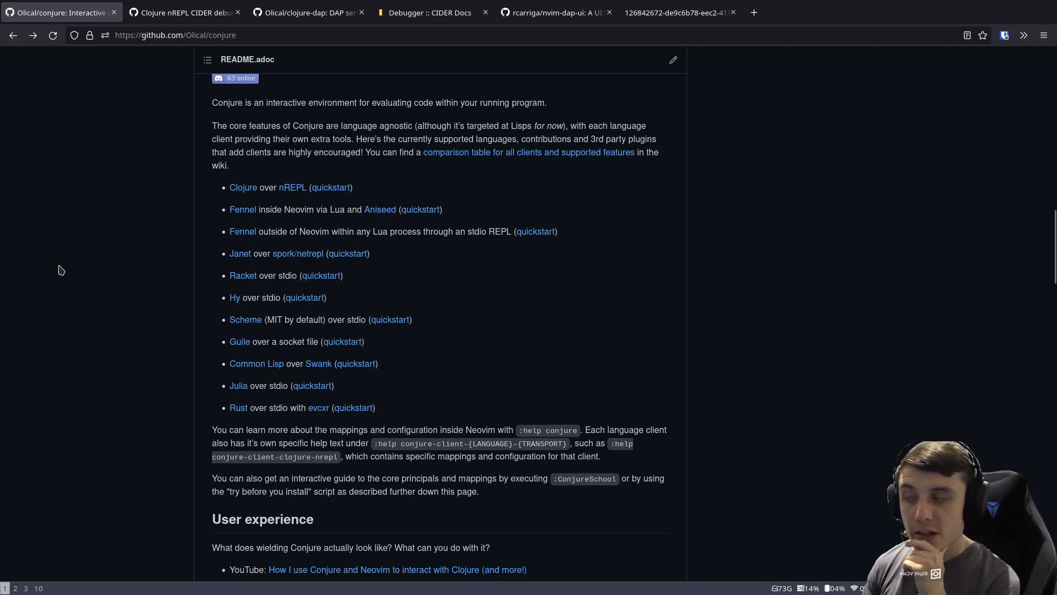
{"action": "mouse_move", "coordinate": [86, 267]}
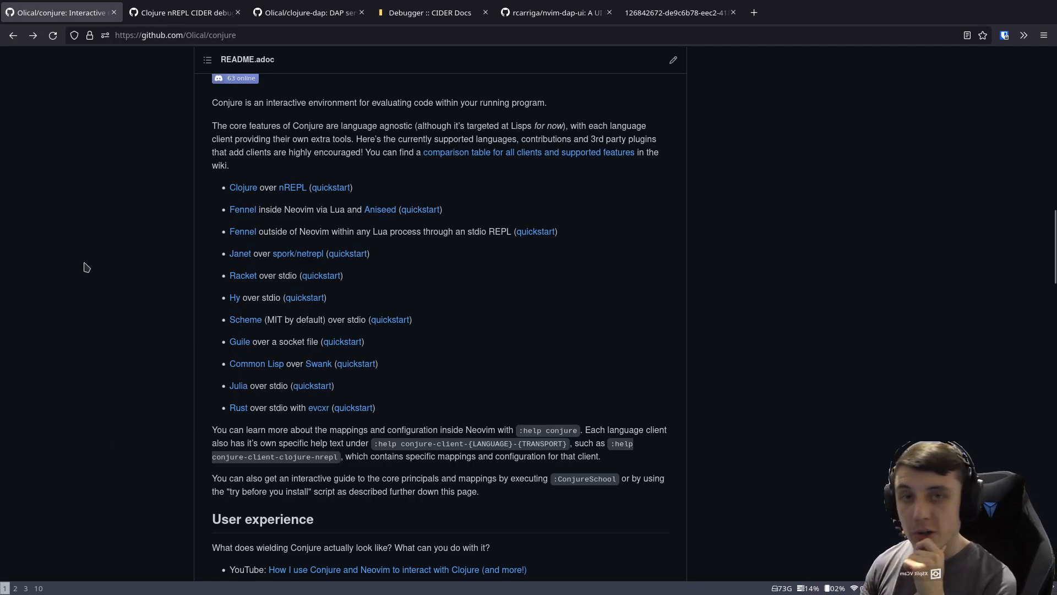